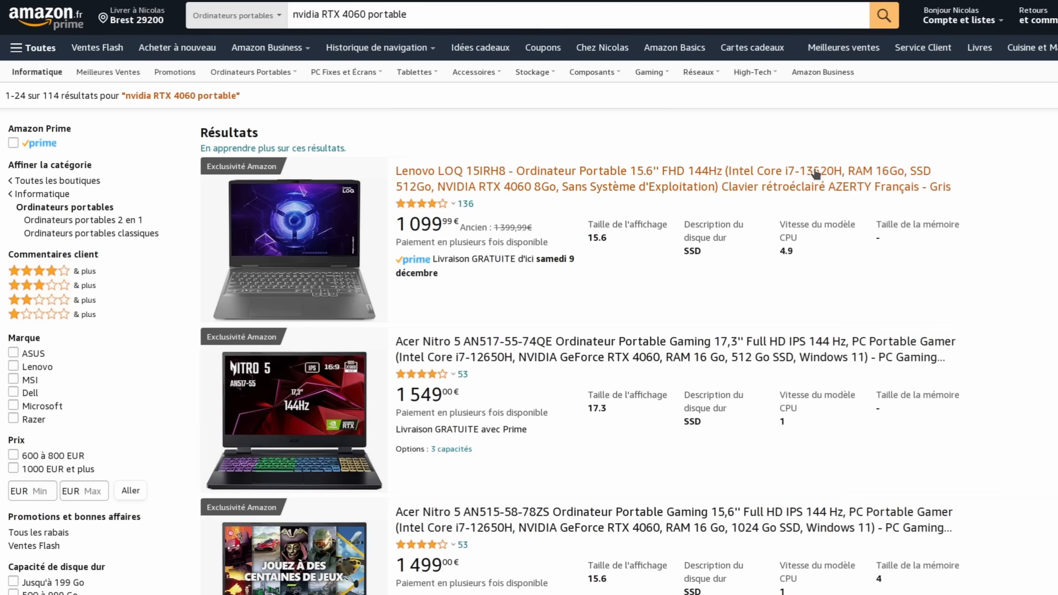
mouse_move(550, 189)
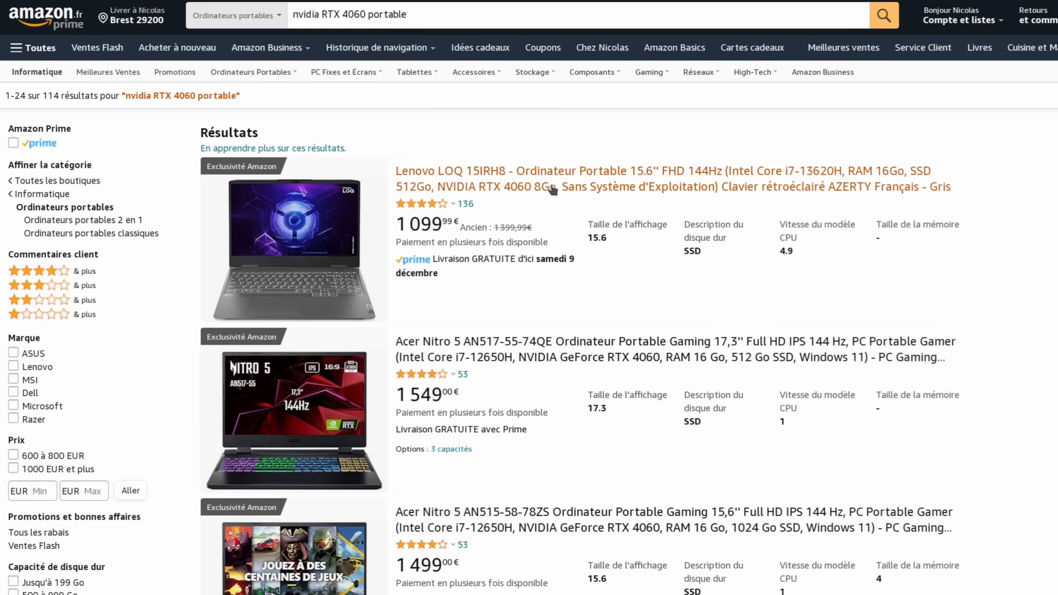
mouse_move(664, 190)
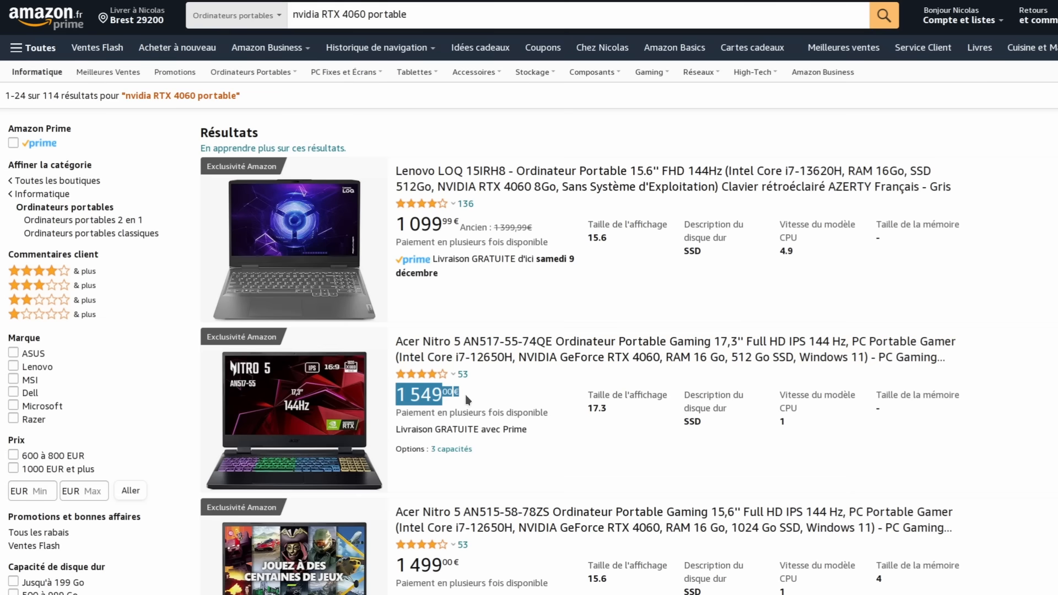
scroll("down", 3)
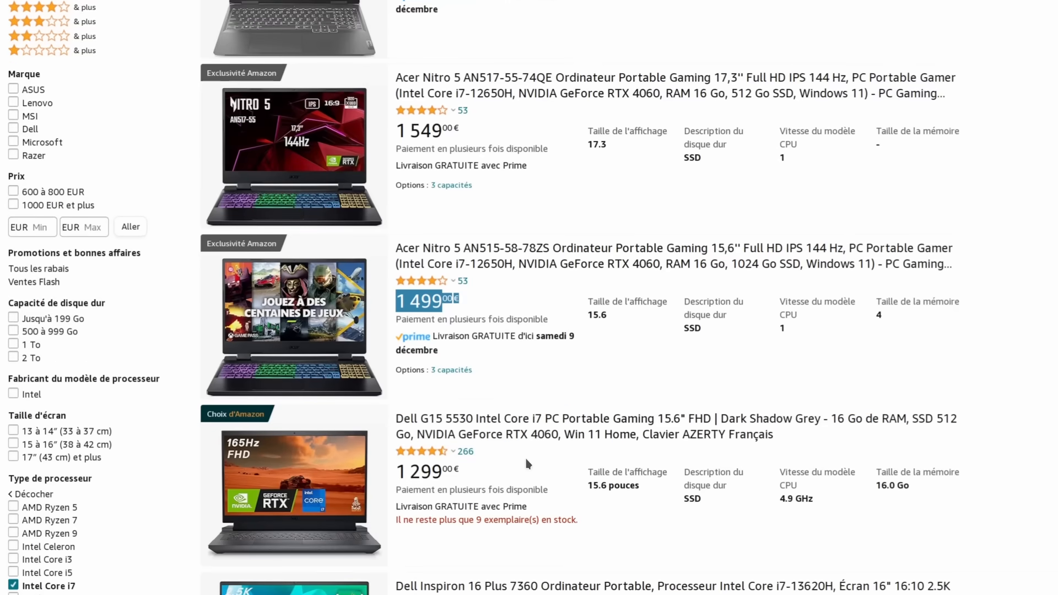
scroll("down", 3)
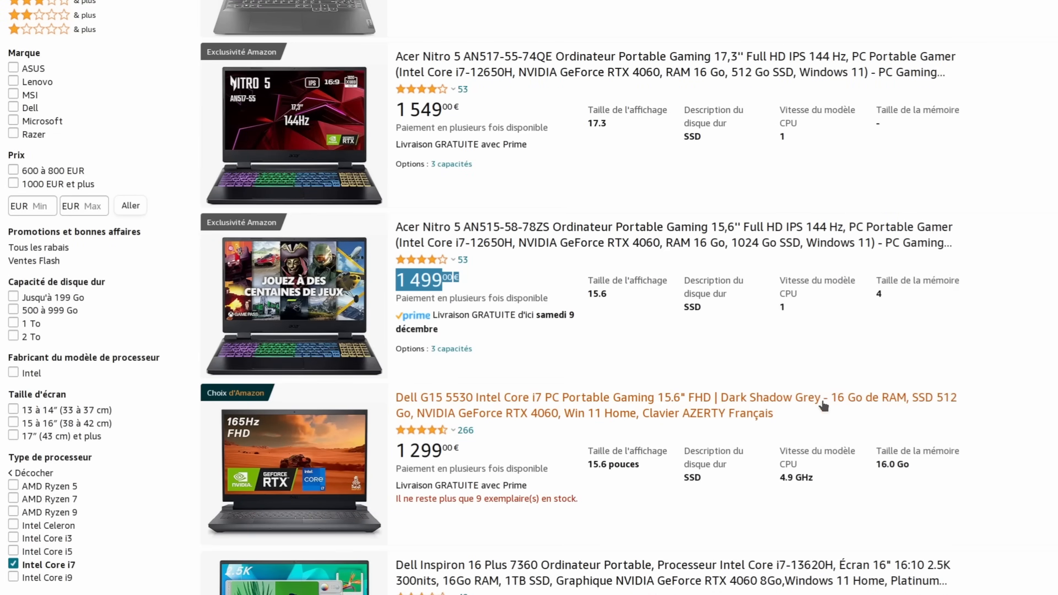
scroll("down", 3)
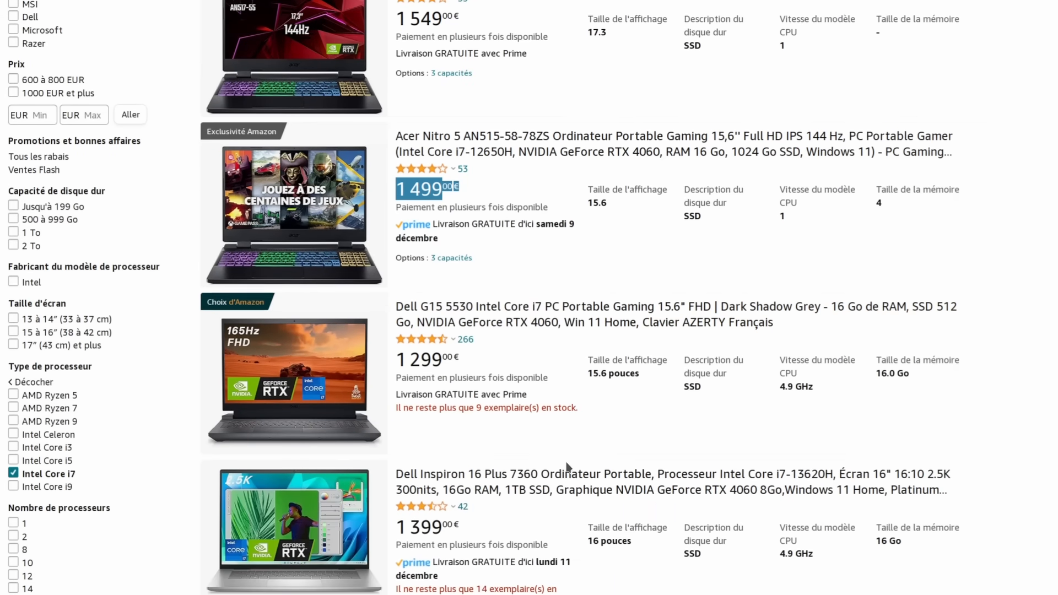
scroll("down", 3)
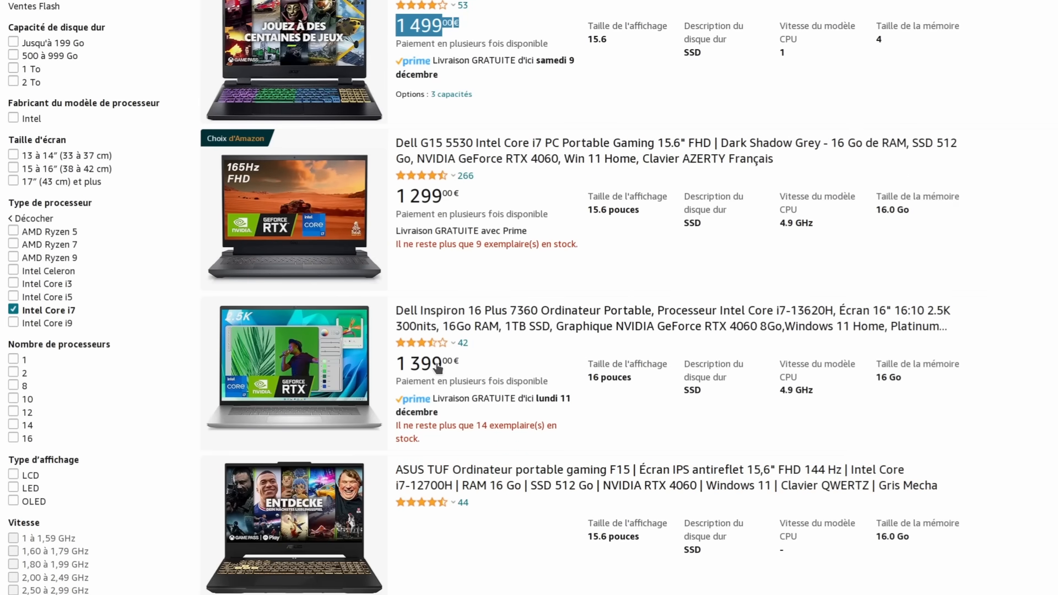
scroll("down", 3)
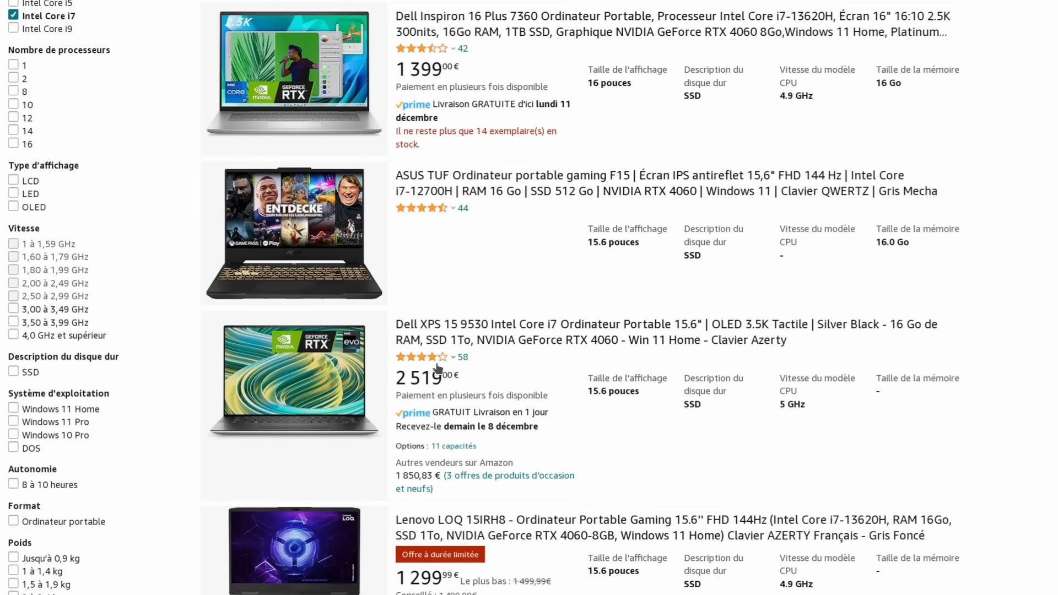
scroll("down", 3)
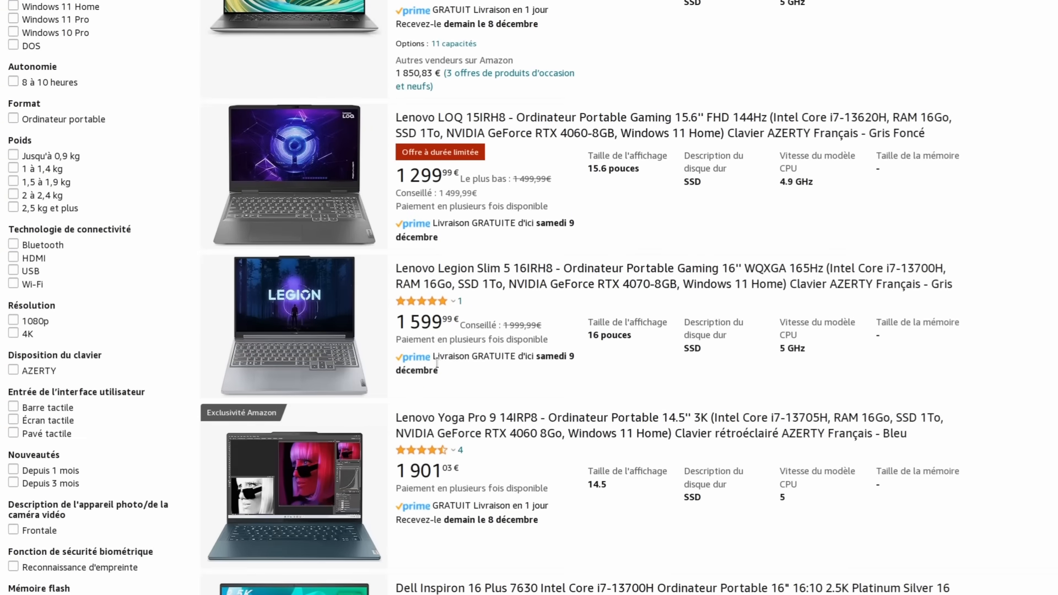
scroll("down", 3)
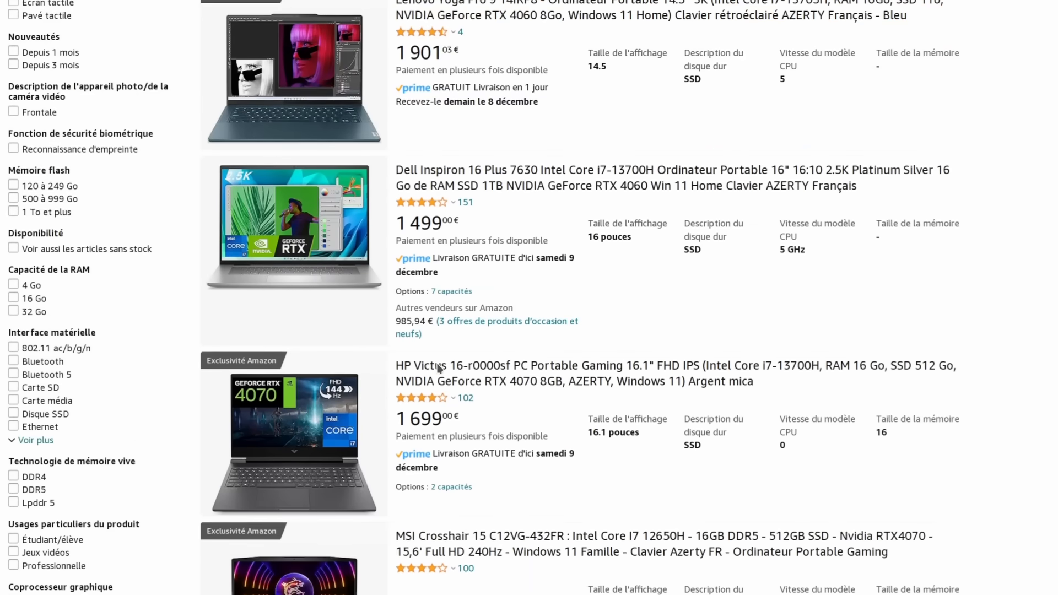
scroll("down", 3)
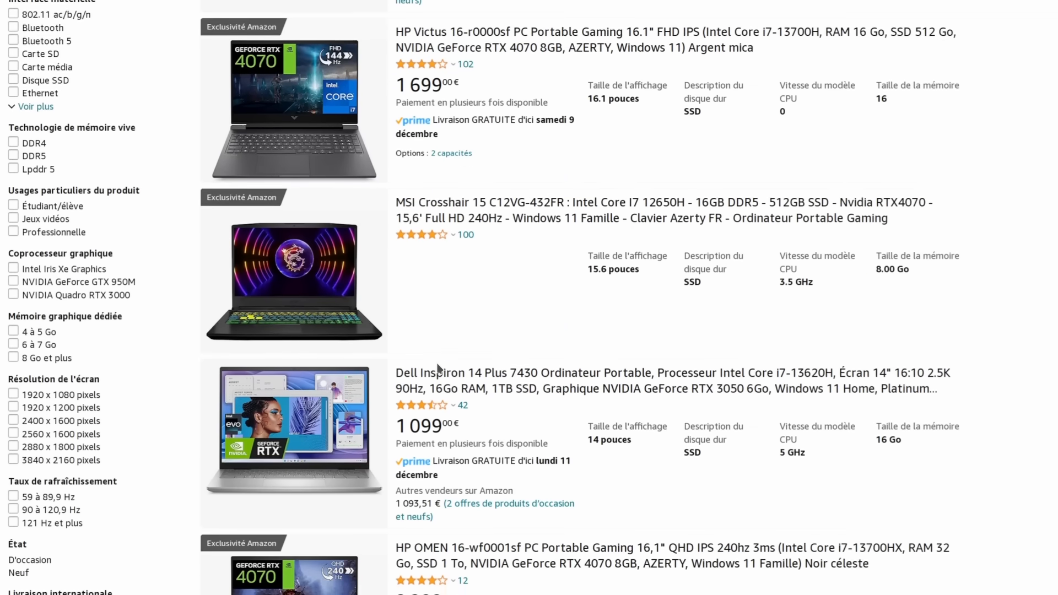